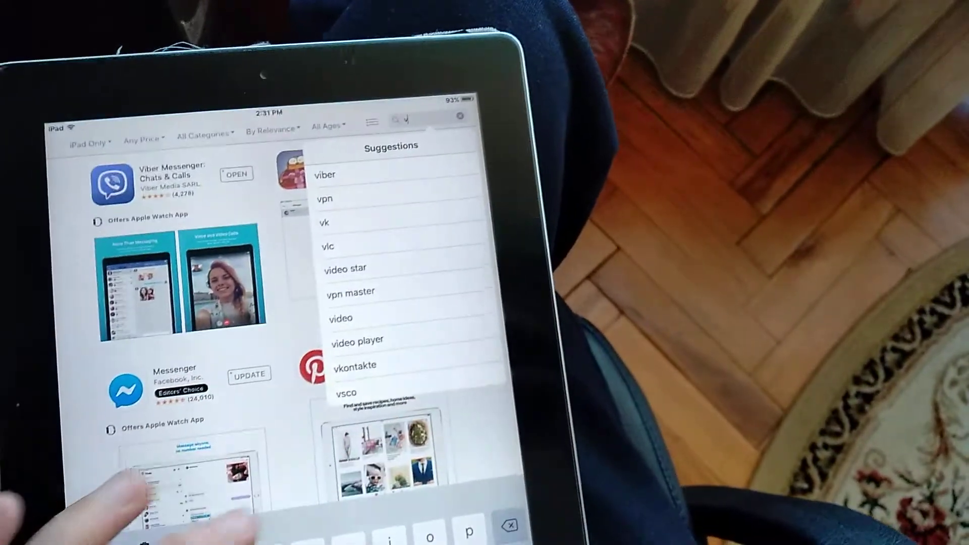
Search the App Store for 'viber' to show Viber Messenger in results.
{"action": "type", "text": "iber"}
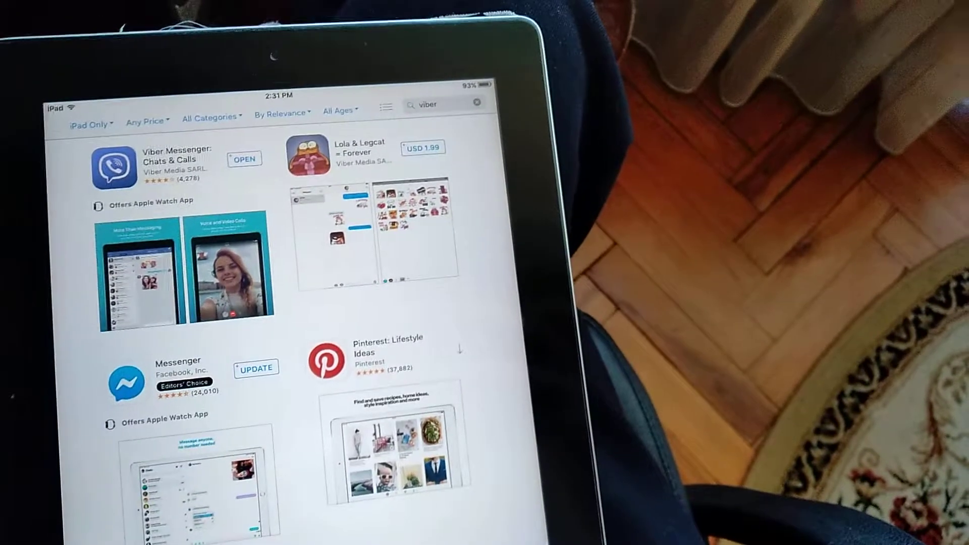
Open the installed Viber Messenger app from the search results.
{"action": "left_click", "coordinate": [244, 159]}
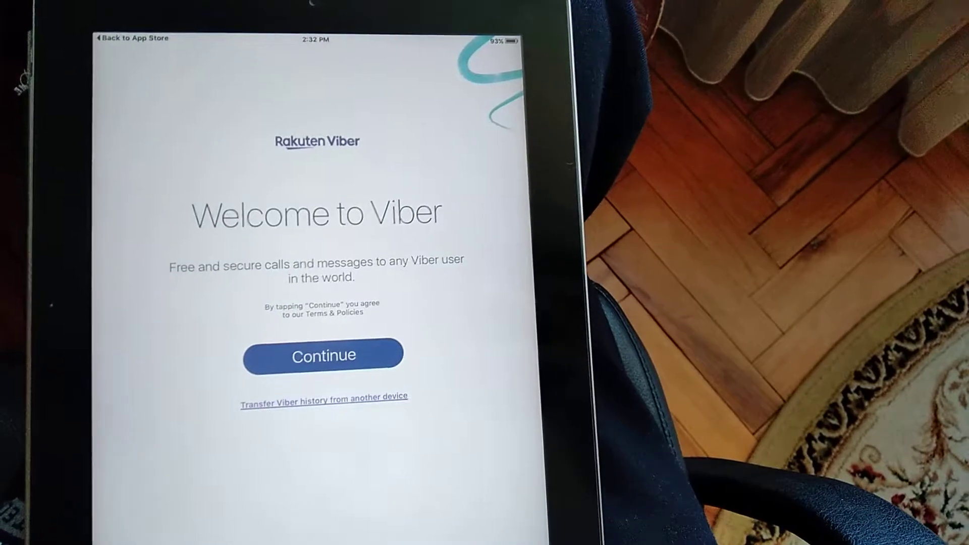
Continue past Viber's welcome screen and open the country list from the Ukraine row.
{"action": "left_click", "coordinate": [322, 355]}
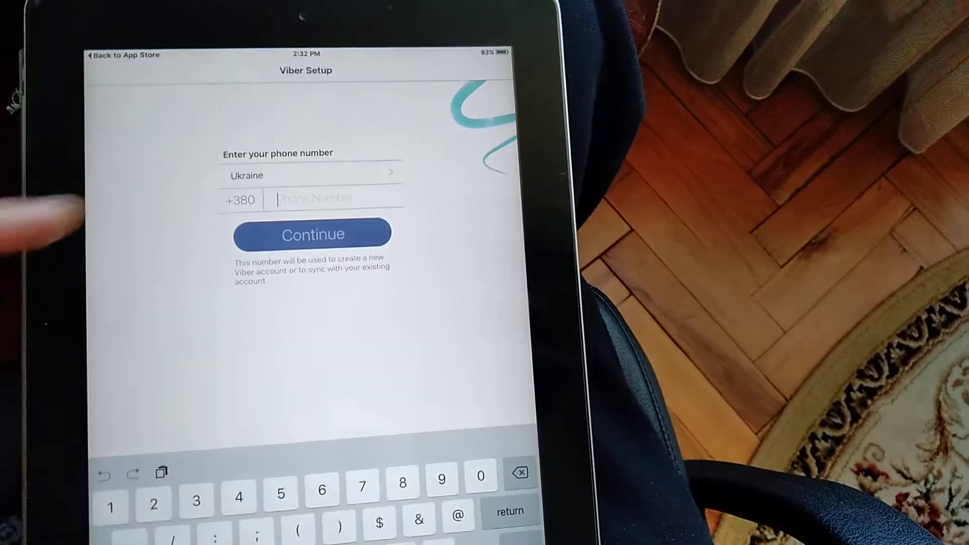
{"action": "left_click", "coordinate": [308, 175]}
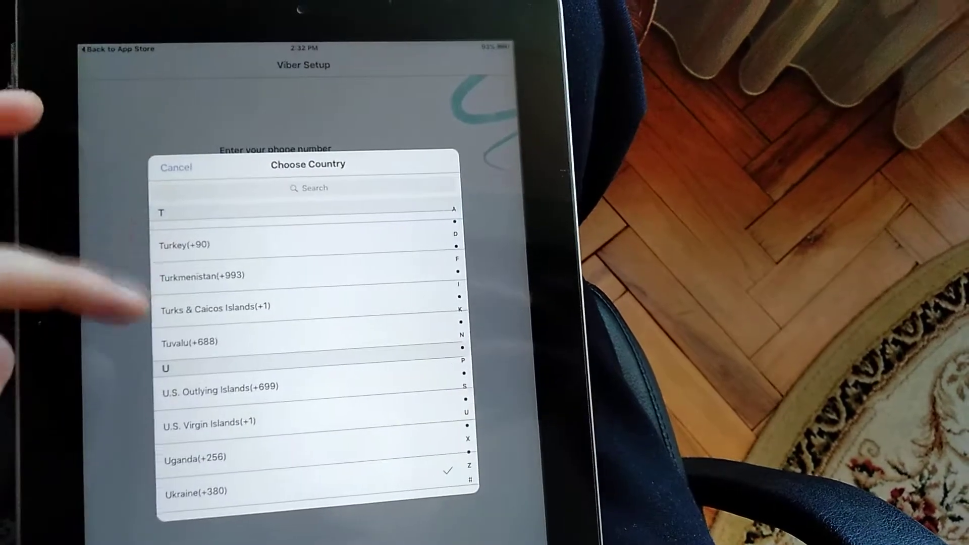